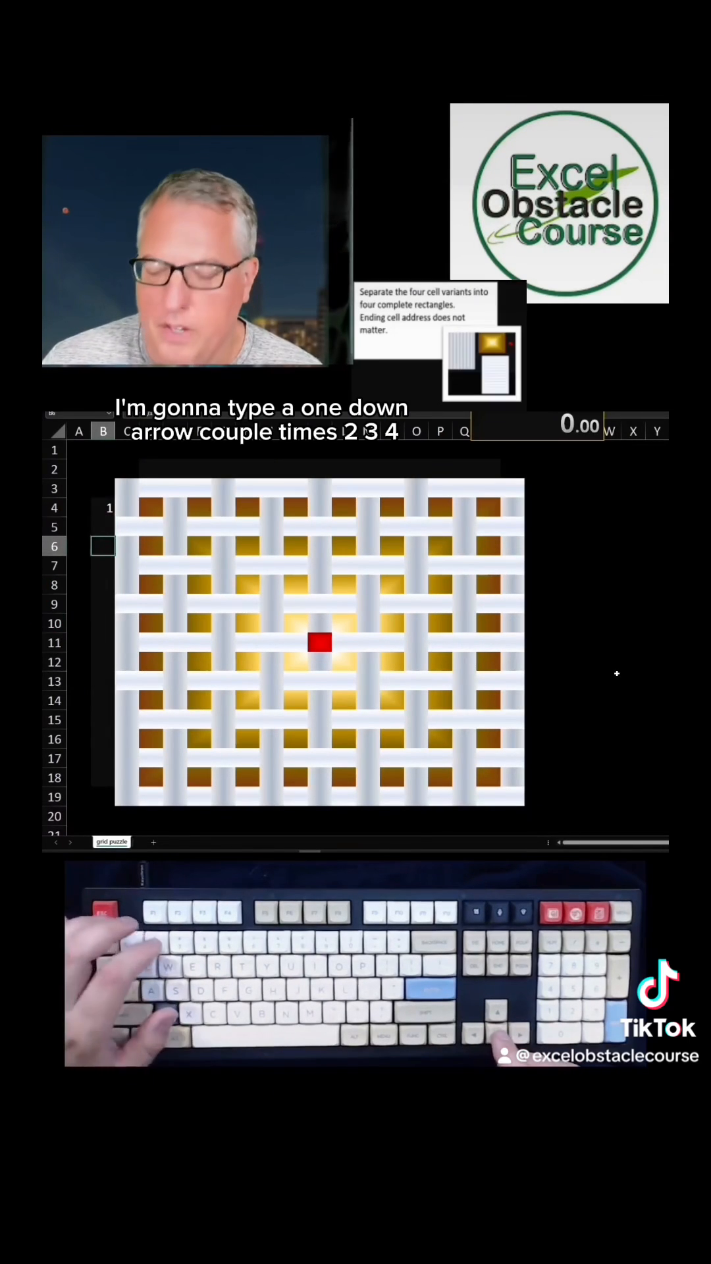
Enter numbers 1 through 8 down column B beside each gold-square row and copy them.
{"action": "key", "text": "down"}
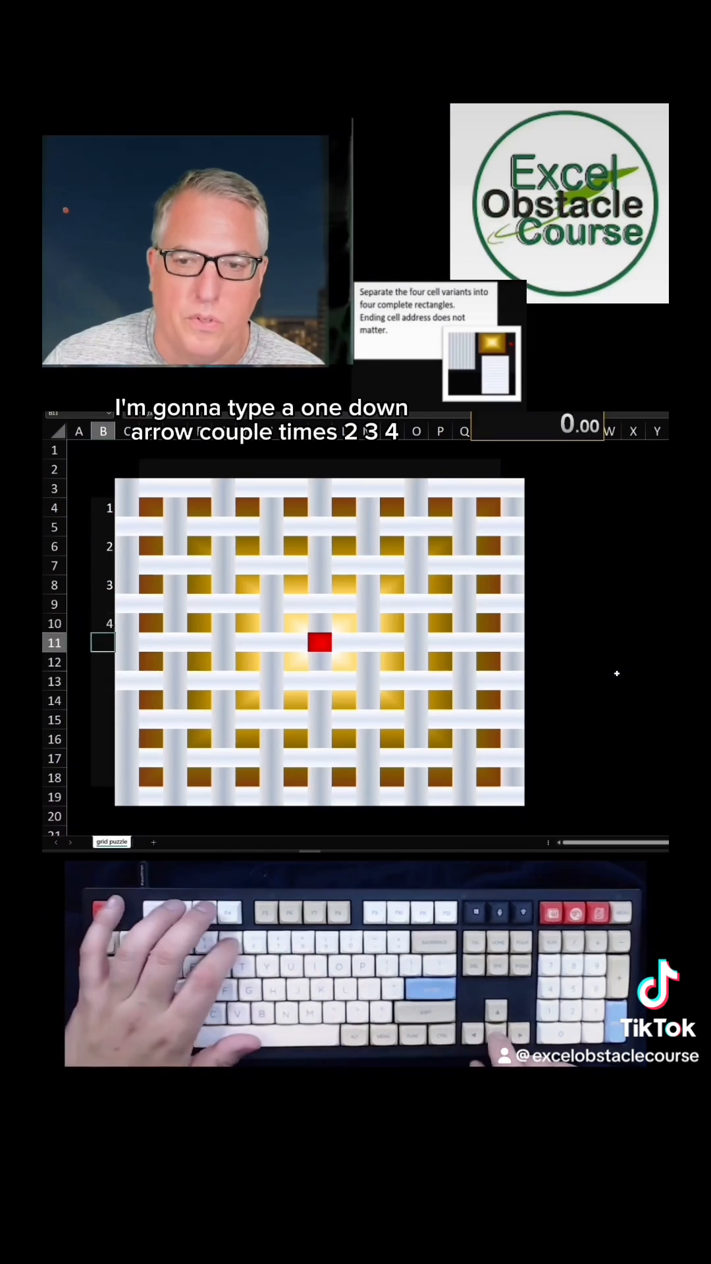
{"action": "key", "text": "down"}
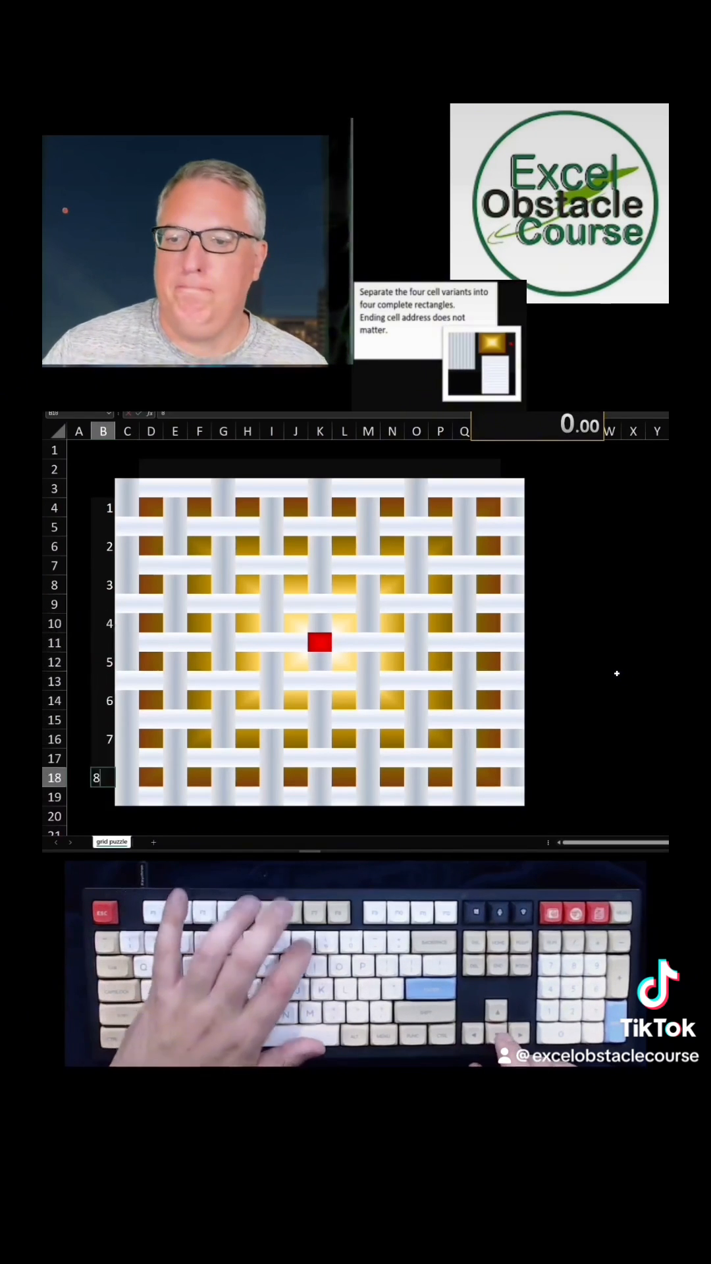
{"action": "left_click", "coordinate": [150, 777]}
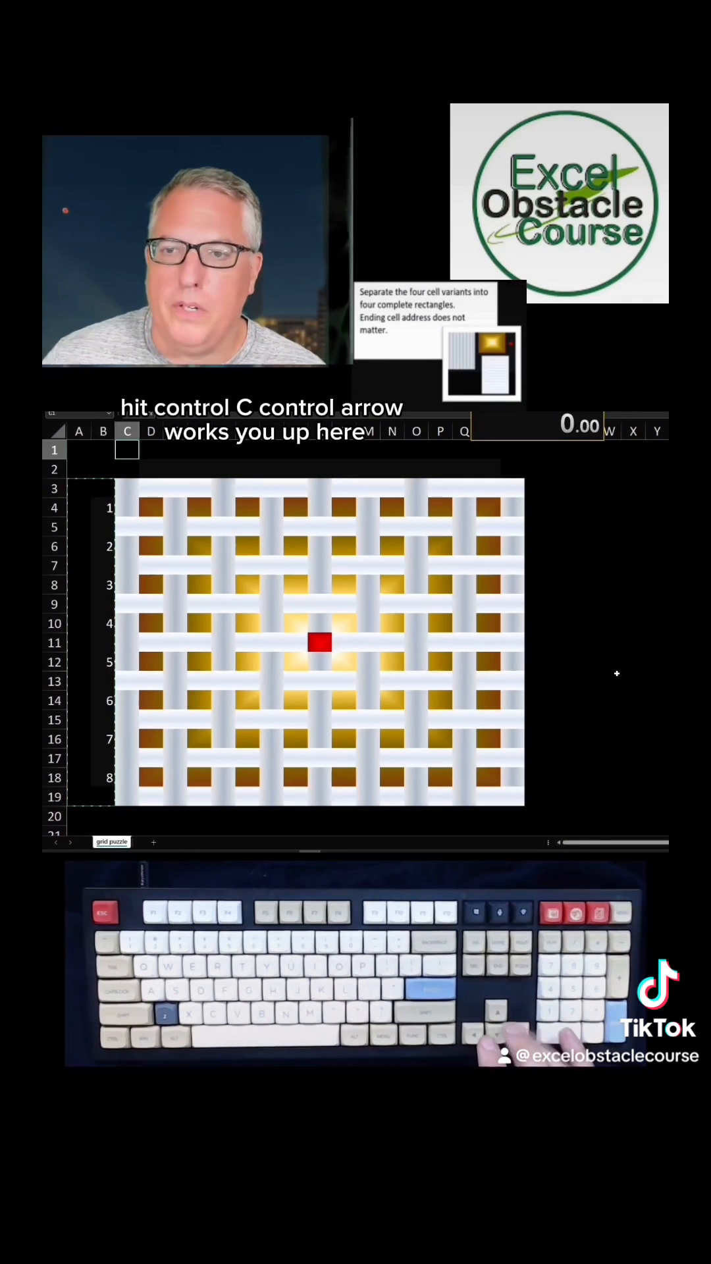
Paste the copied numbers transposed across row 2 above the gold-square columns.
{"action": "right_click", "coordinate": [127, 450]}
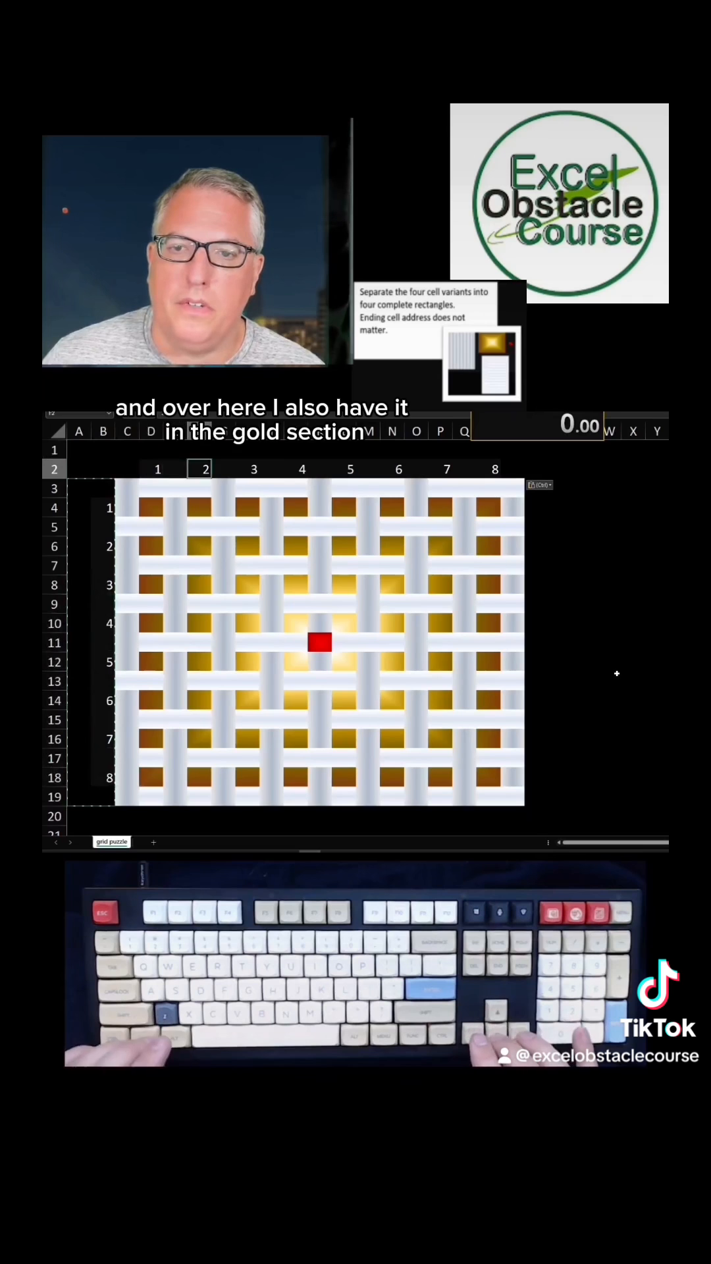
Sort the grid's columns left to right by row 2, smallest to largest.
{"action": "left_click", "coordinate": [494, 469]}
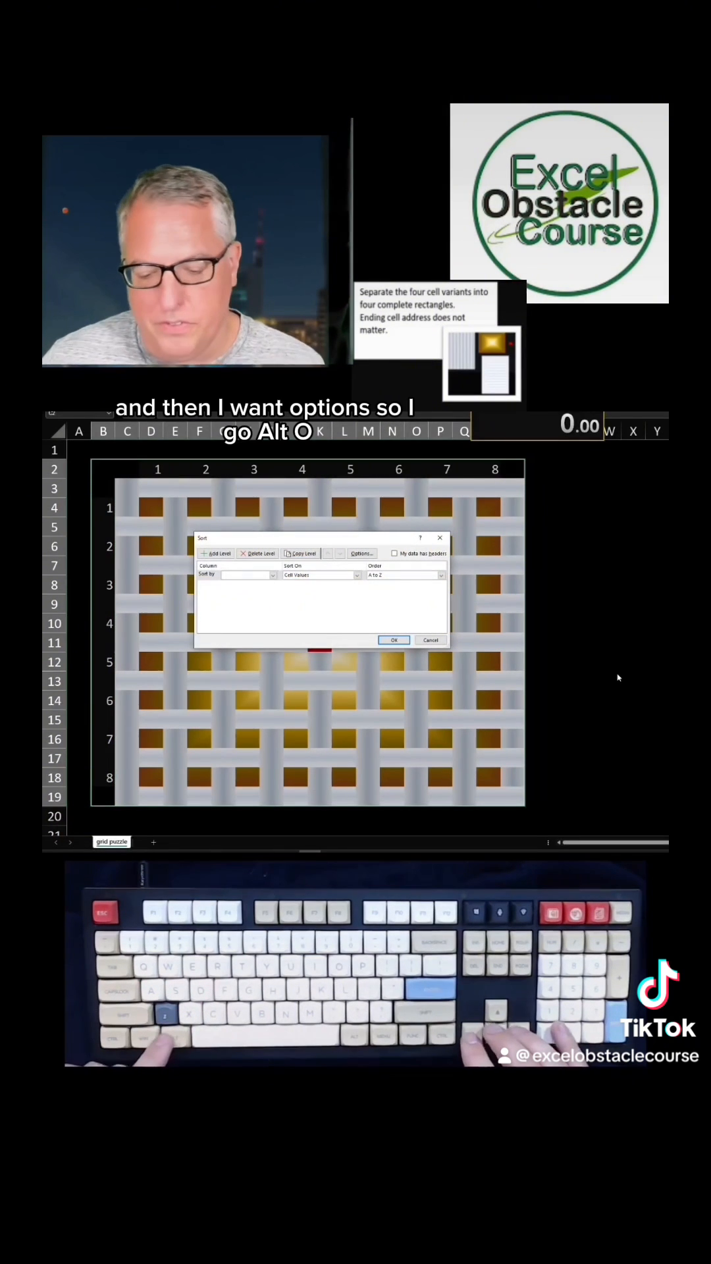
{"action": "left_click", "coordinate": [361, 553]}
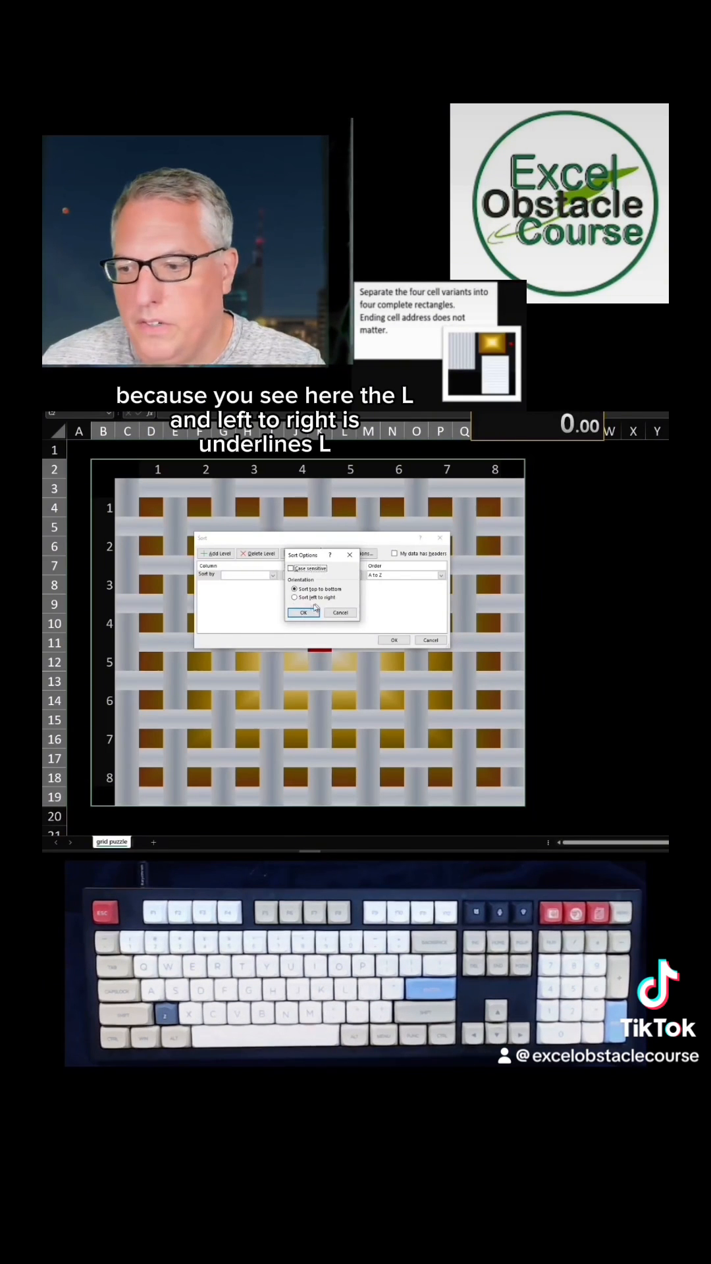
{"action": "left_click", "coordinate": [295, 598]}
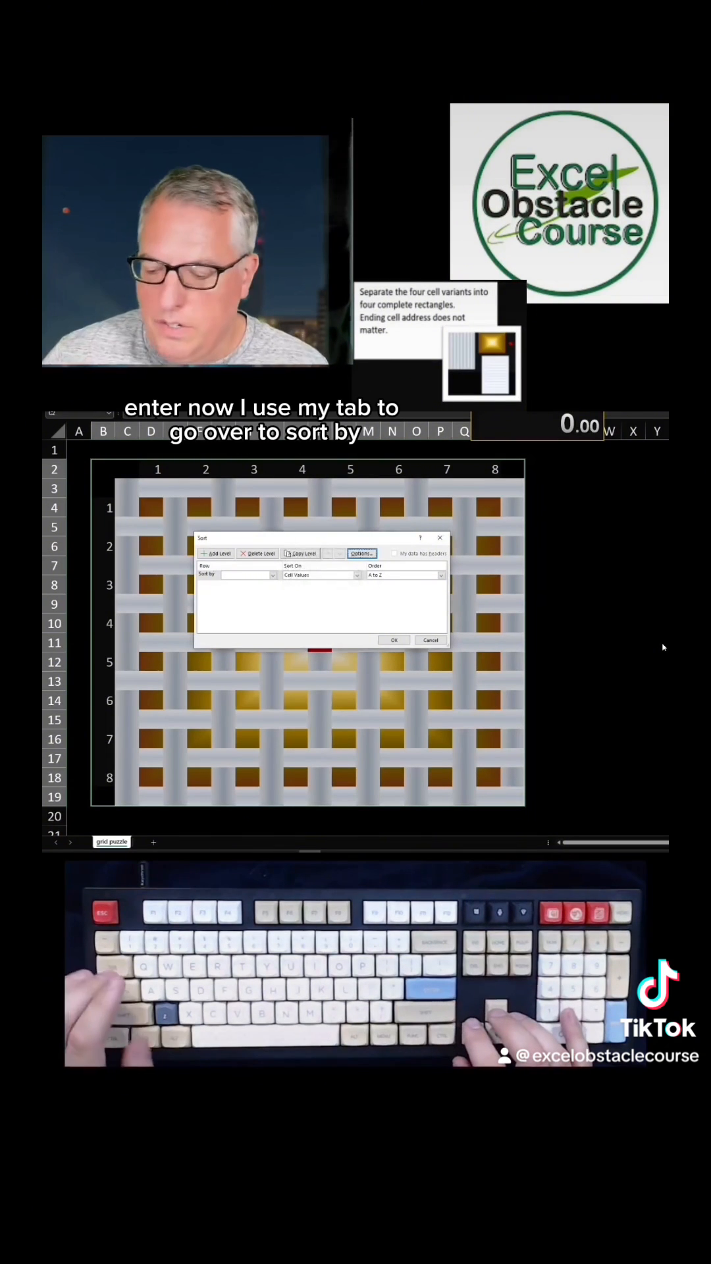
{"action": "key", "text": "Tab"}
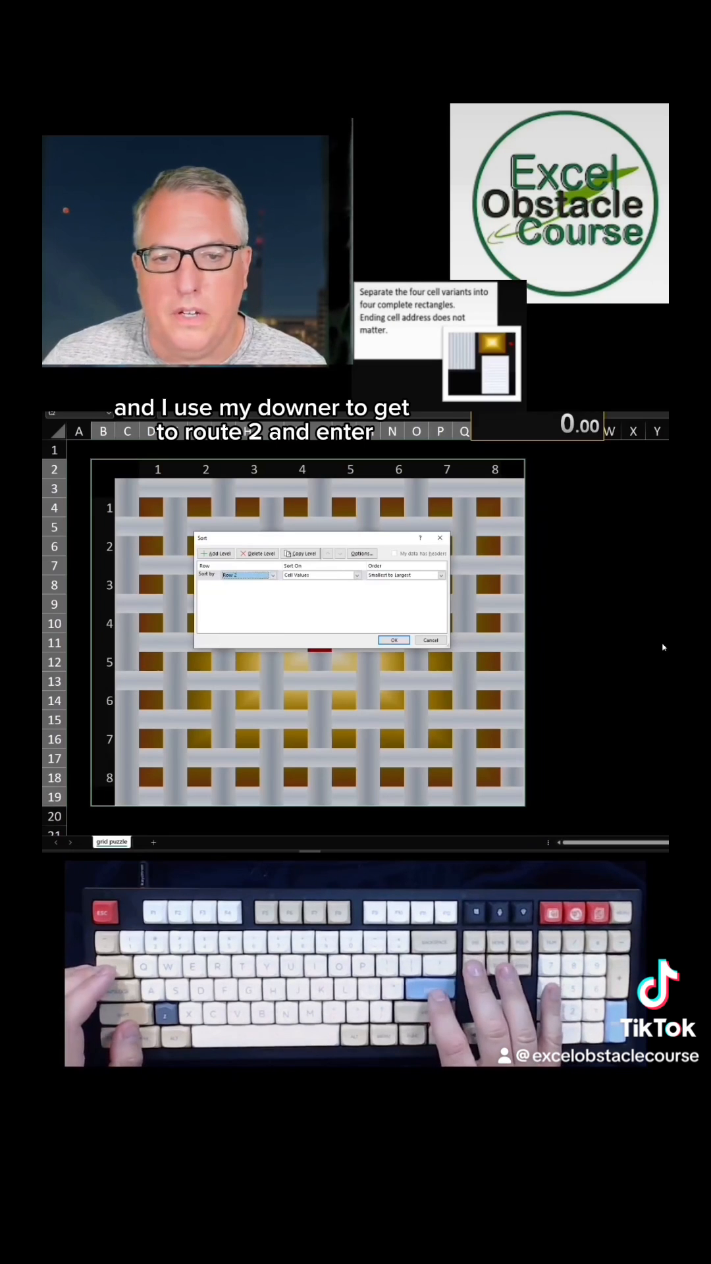
{"action": "left_click", "coordinate": [394, 640]}
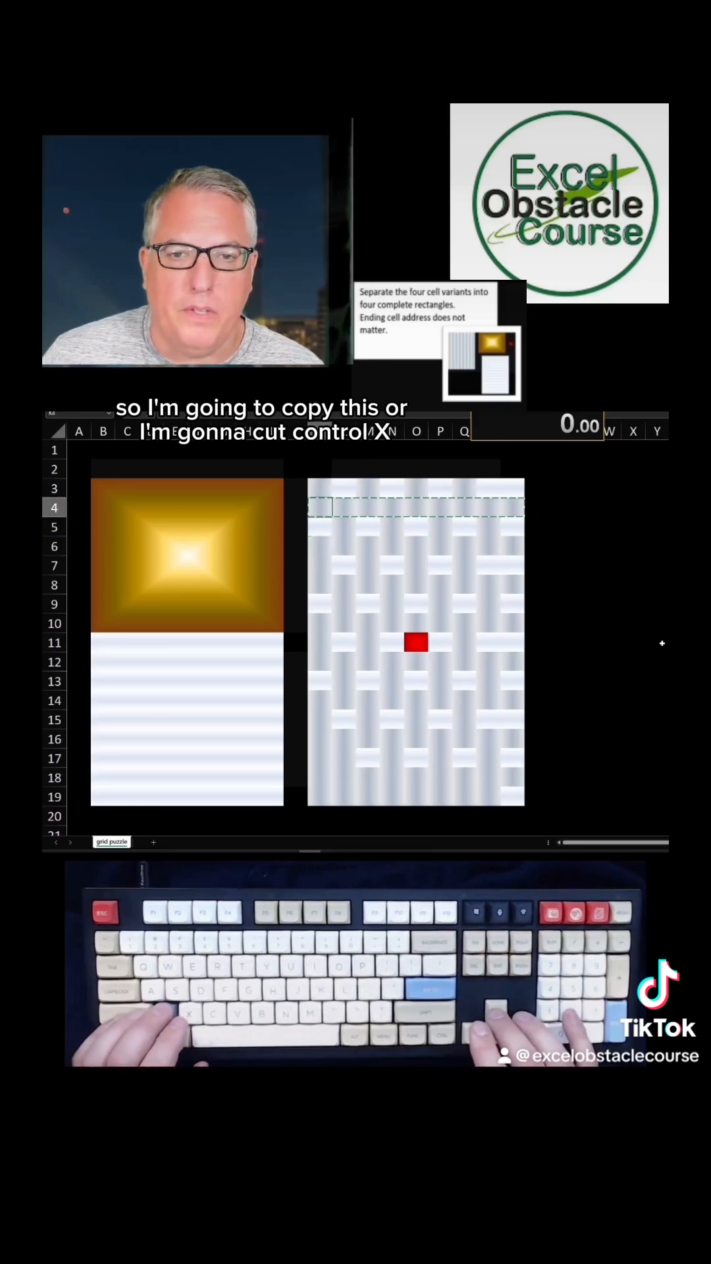
Insert the cut striped rows below the checkered rows and cut the lone red cell aside.
{"action": "key", "text": "ctrl+x"}
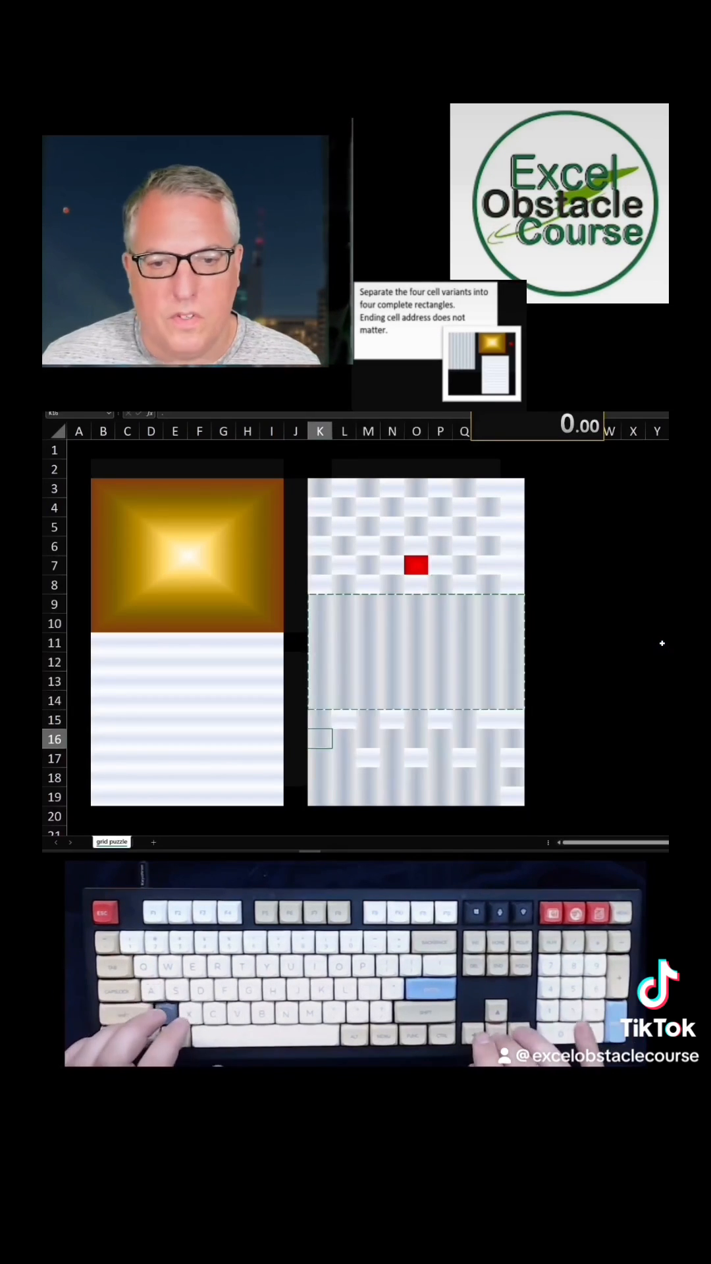
{"action": "left_click", "coordinate": [368, 565]}
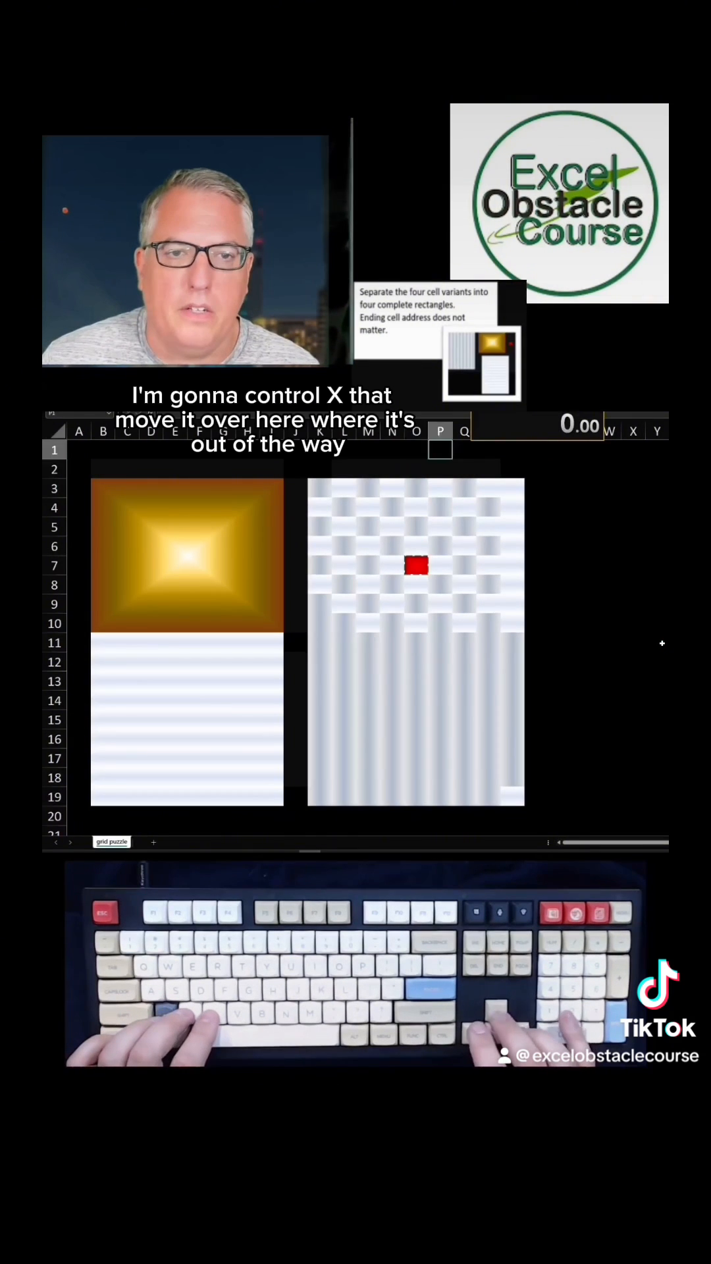
{"action": "key", "text": "ctrl+x"}
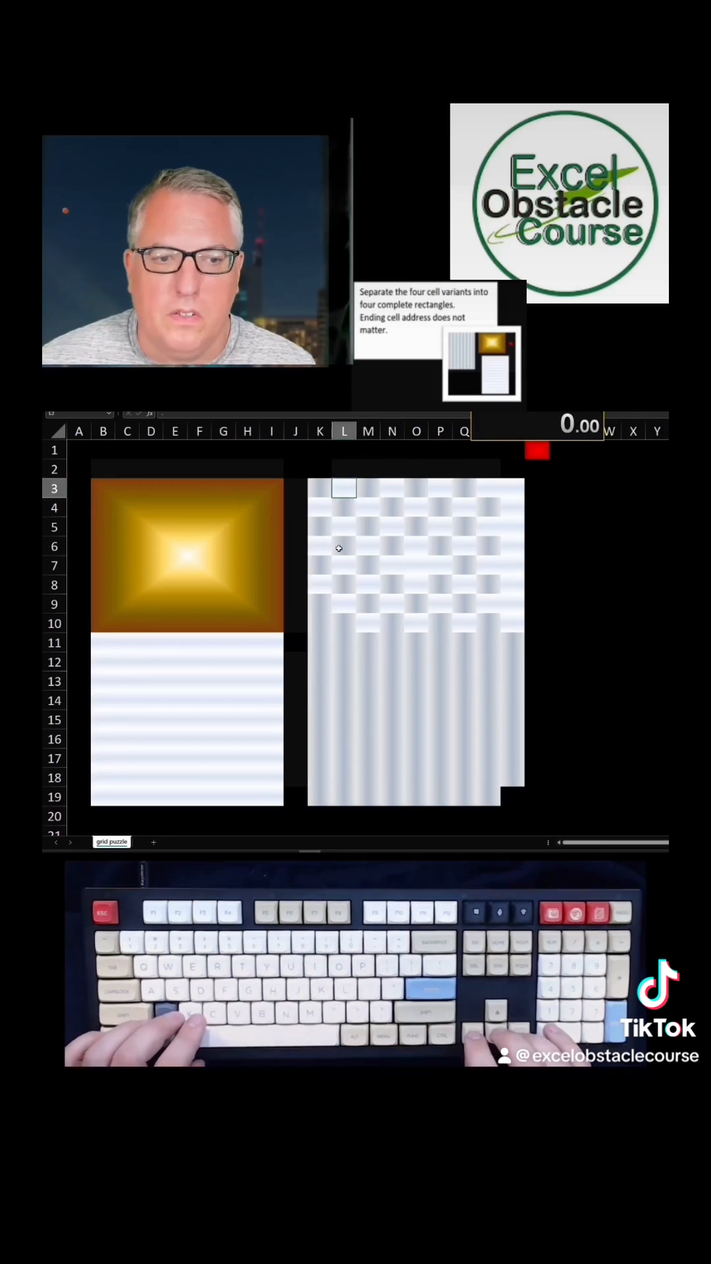
Cut the vertical-stripe block and paste it at column W row 3.
{"action": "left_click", "coordinate": [319, 643]}
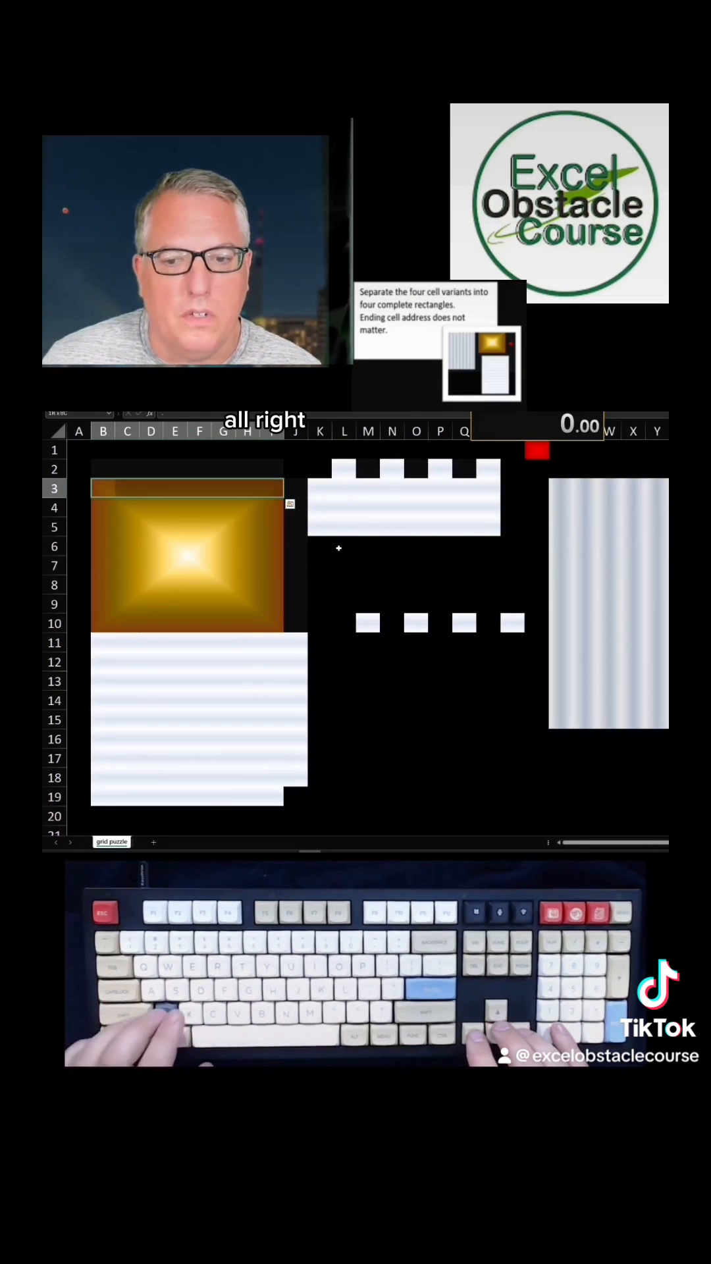
Fill the vertical-stripe block's gap with the remaining cells and lift the white squares into row 1.
{"action": "scroll", "scroll_direction": "right", "scroll_amount": 3}
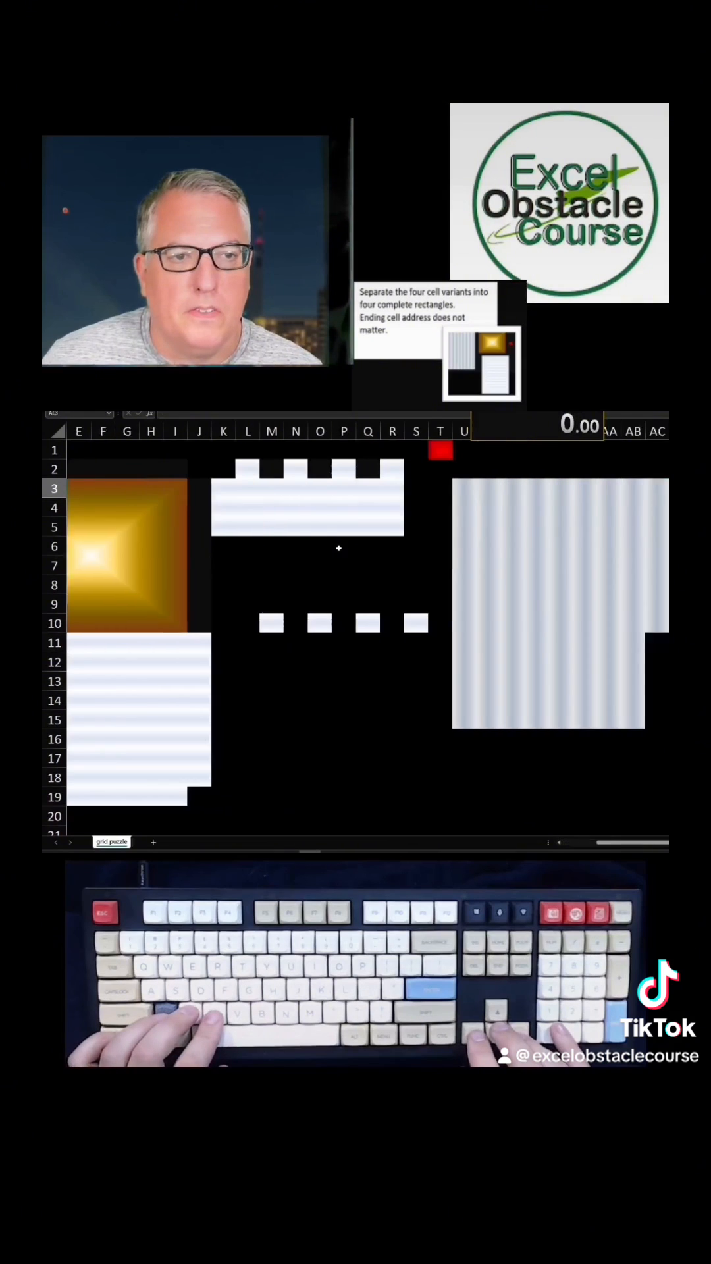
{"action": "scroll", "scroll_direction": "right", "scroll_amount": 3}
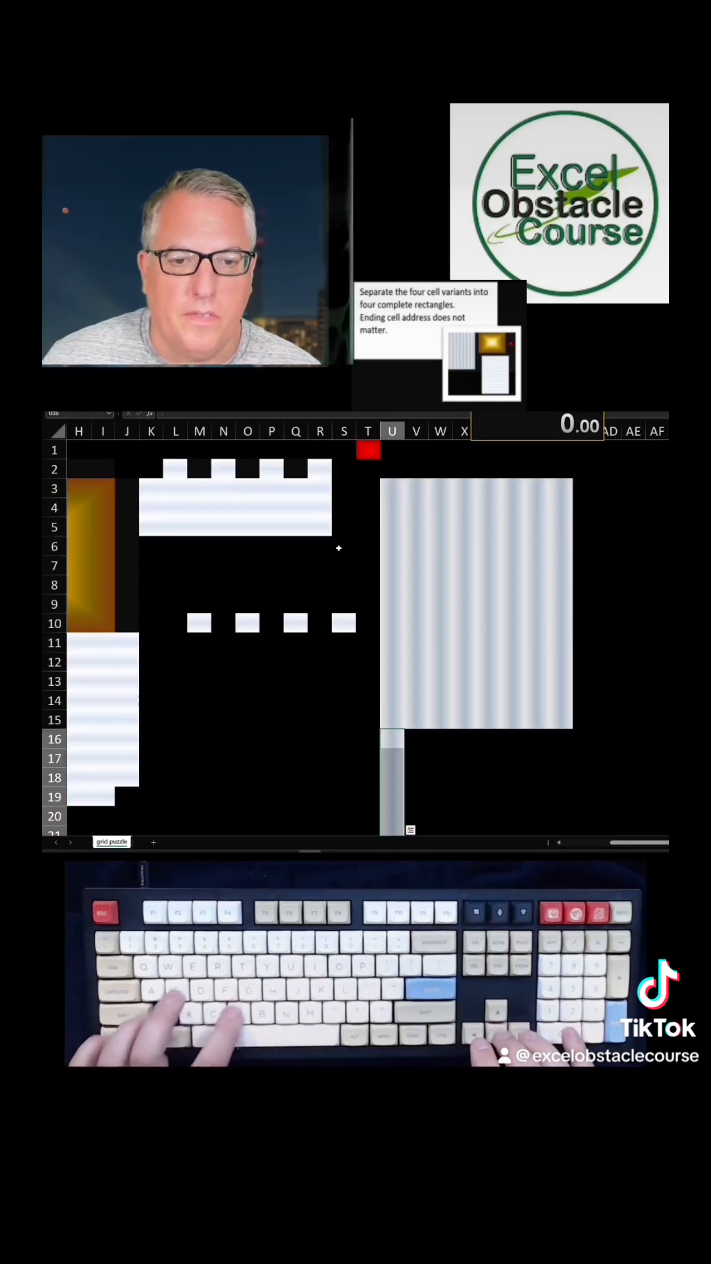
{"action": "scroll", "scroll_direction": "down", "scroll_amount": 3}
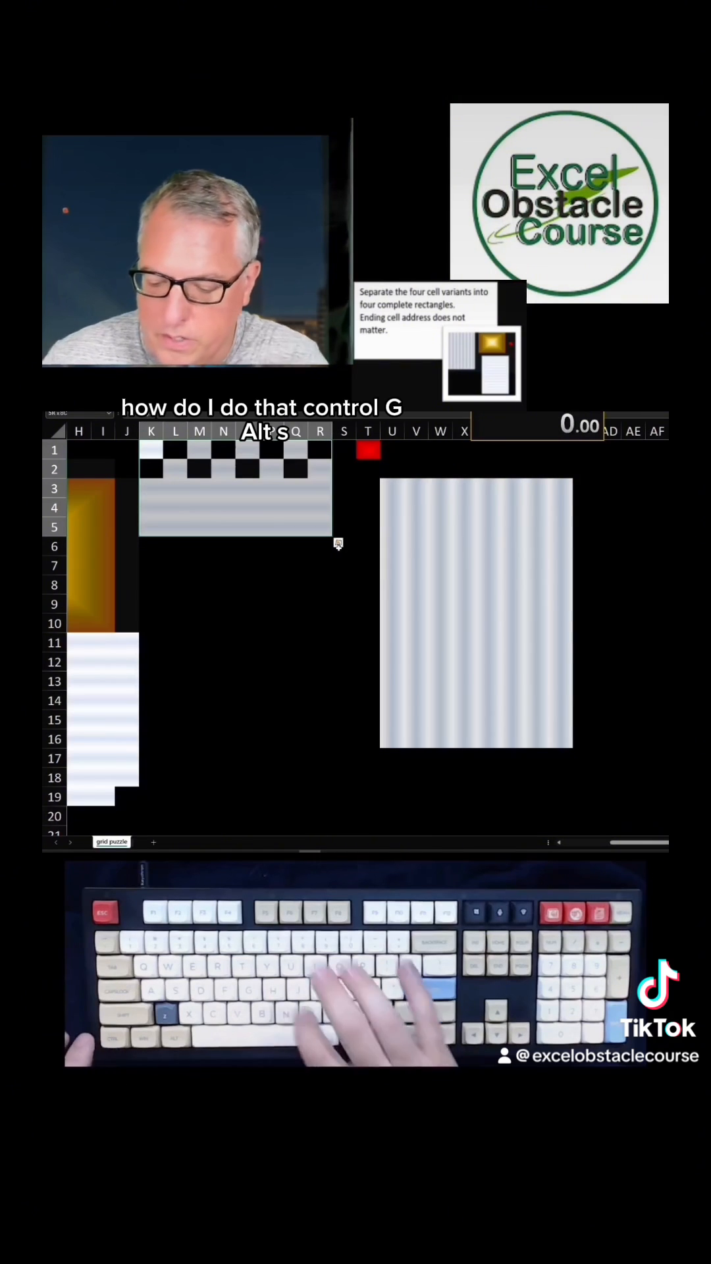
Select the strip's blank cells via Go To Special and delete them, shifting cells up.
{"action": "key", "text": "ctrl+g"}
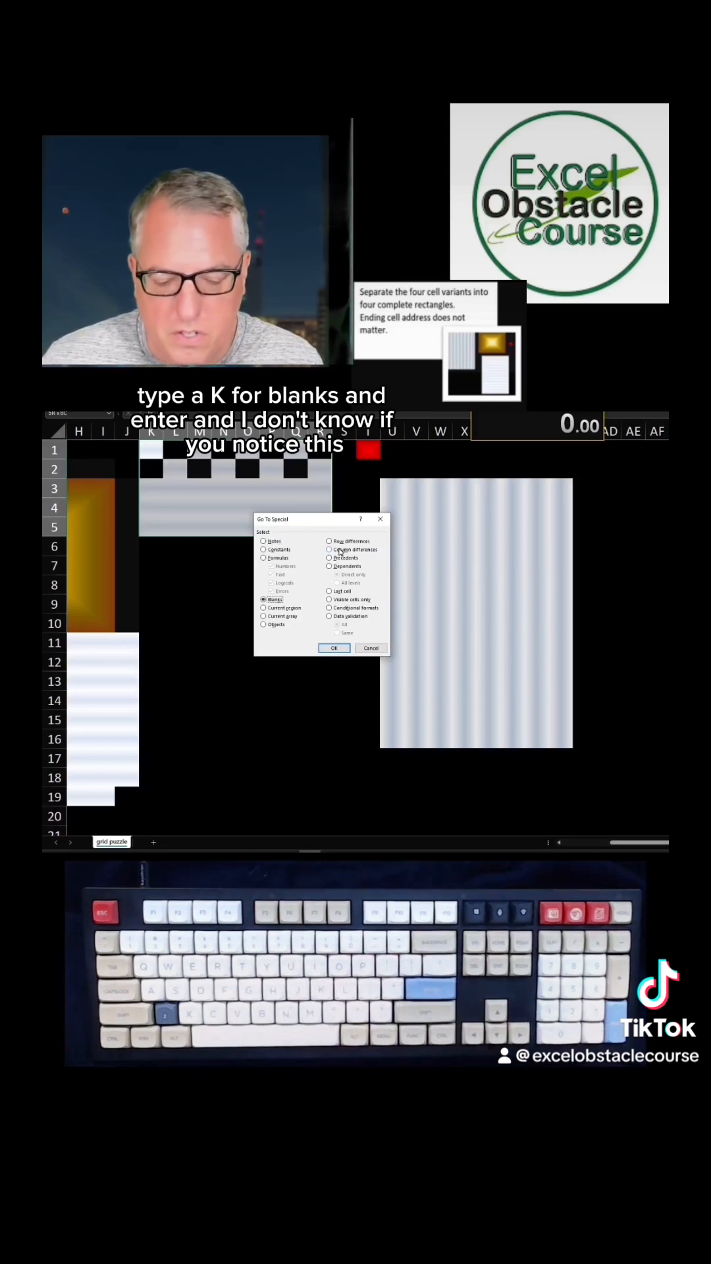
{"action": "left_click", "coordinate": [333, 648]}
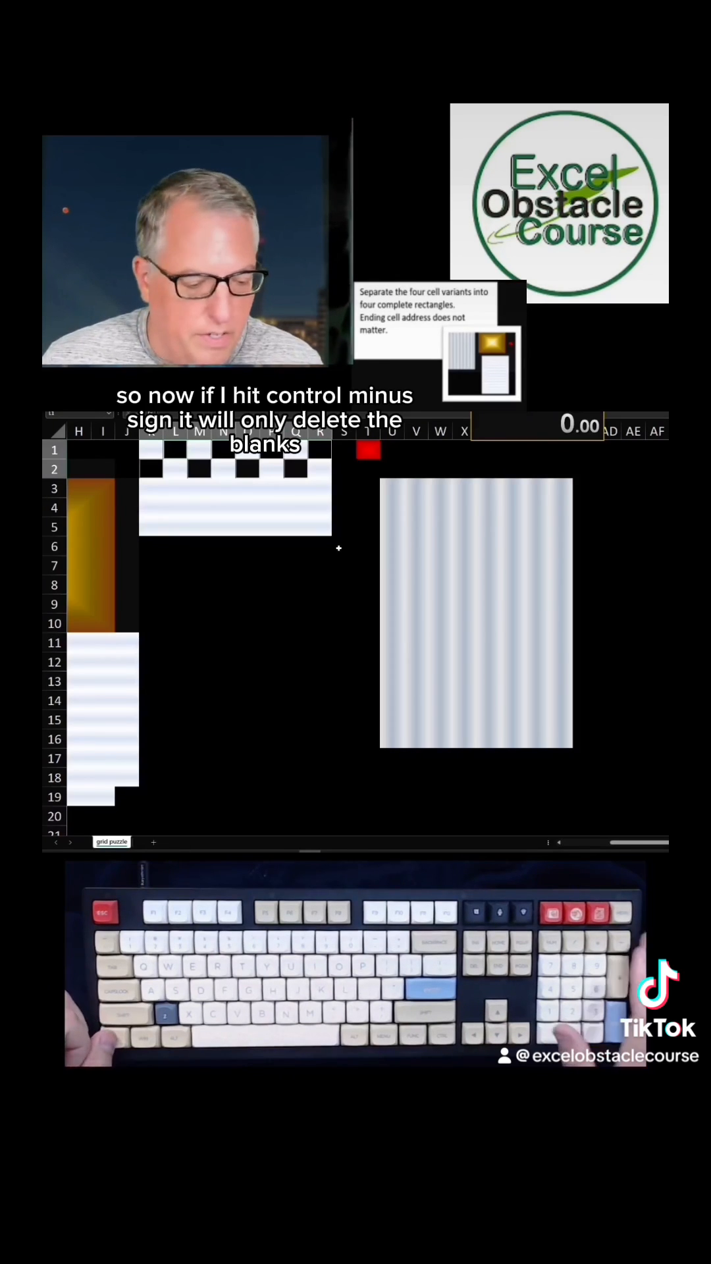
{"action": "key", "text": "ctrl+minus"}
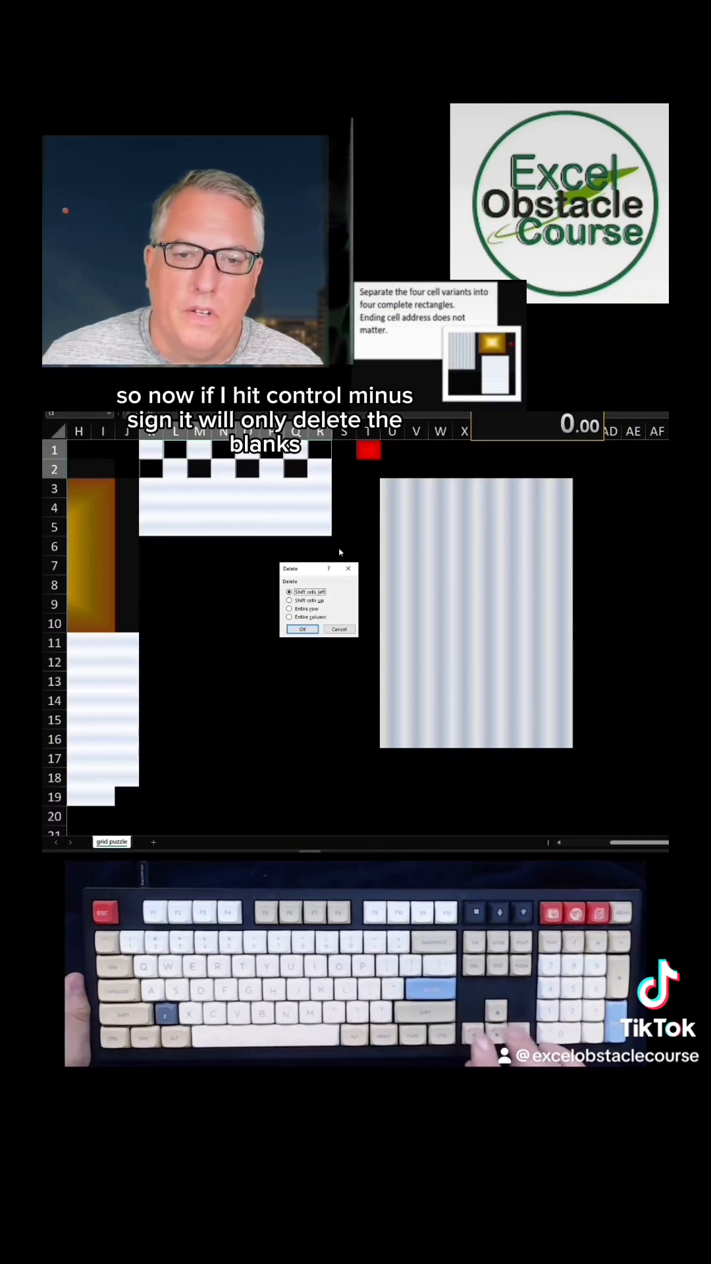
{"action": "left_click", "coordinate": [301, 628]}
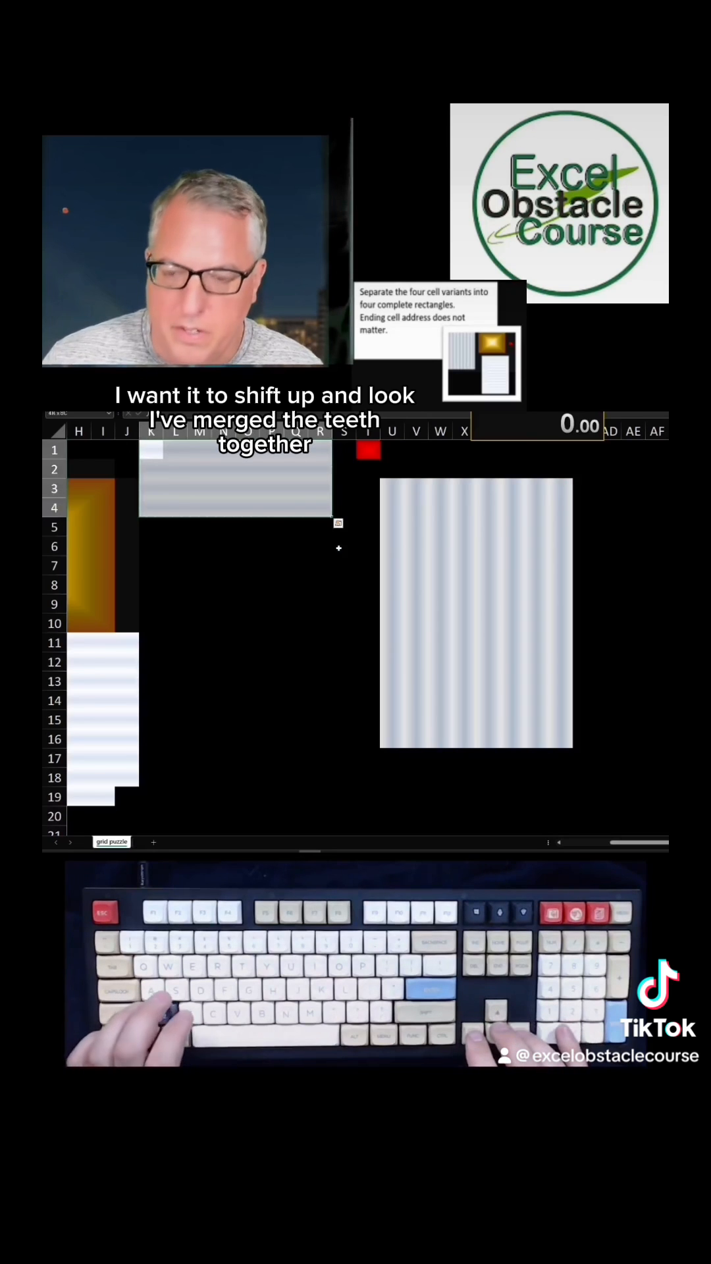
Cut the leftover strip and paste it directly below the horizontal-stripe block in column B.
{"action": "scroll", "scroll_direction": "left", "scroll_amount": 3}
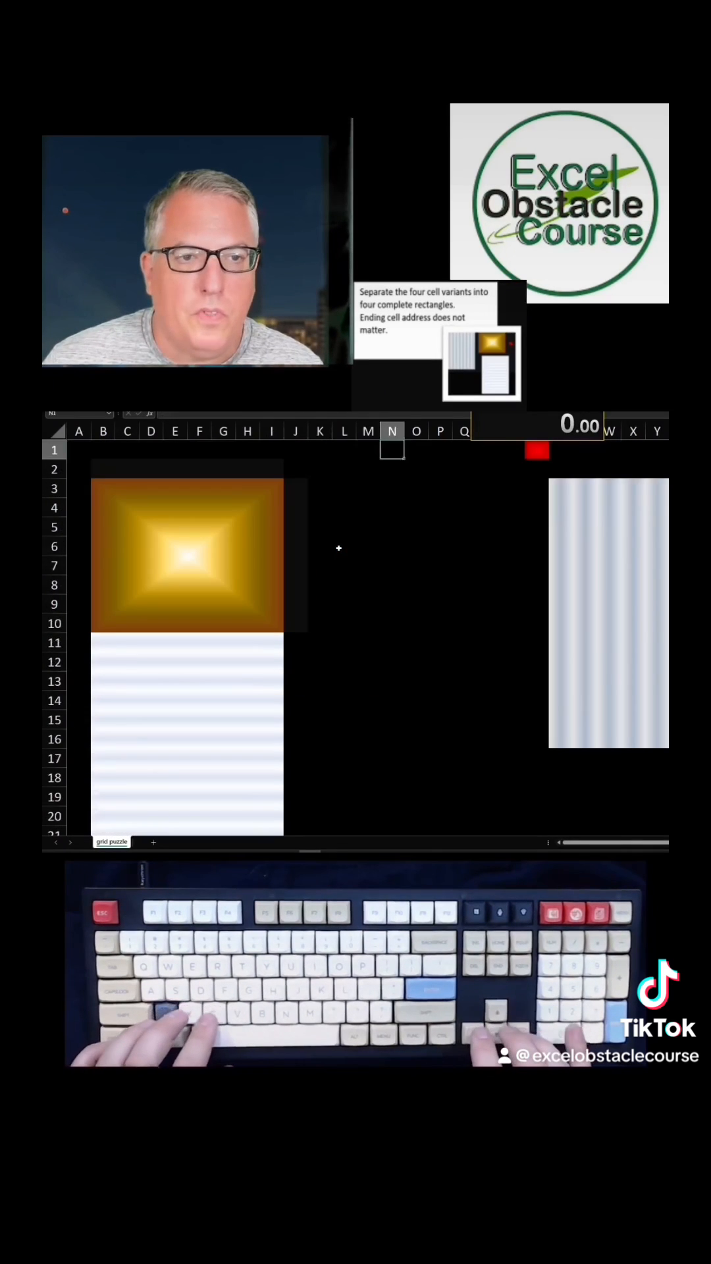
{"action": "scroll", "scroll_direction": "right", "scroll_amount": 3}
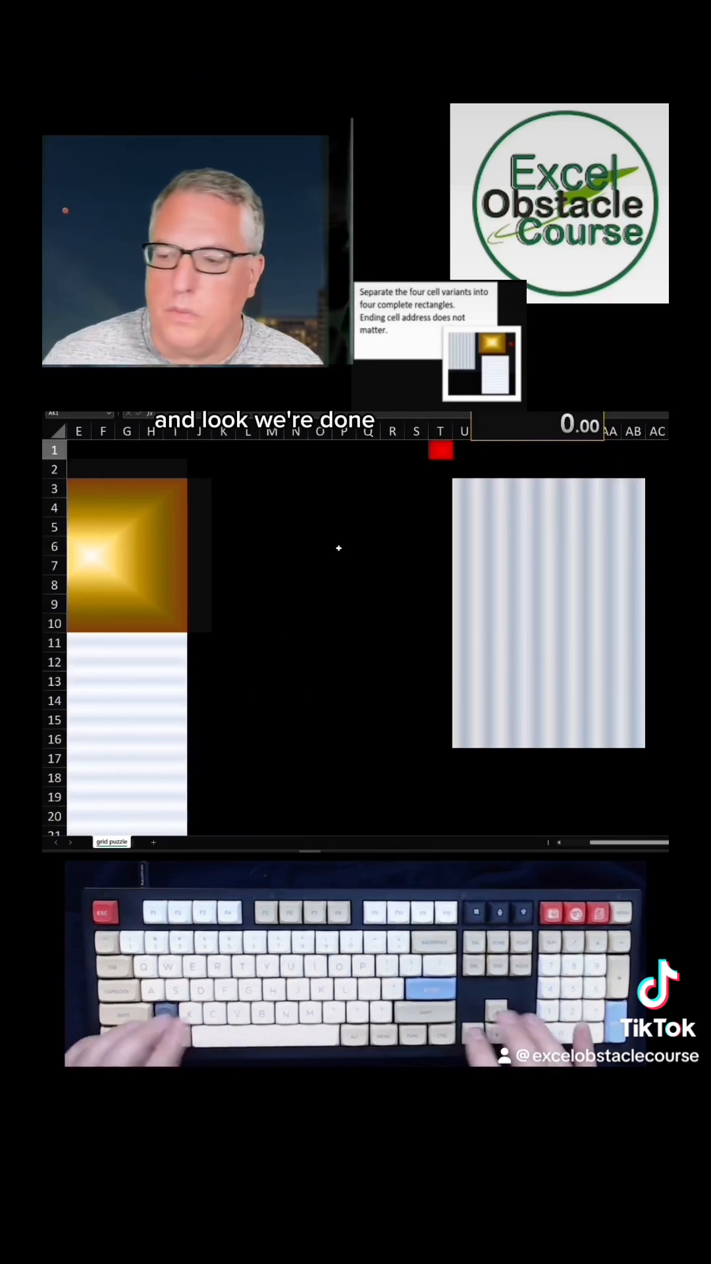